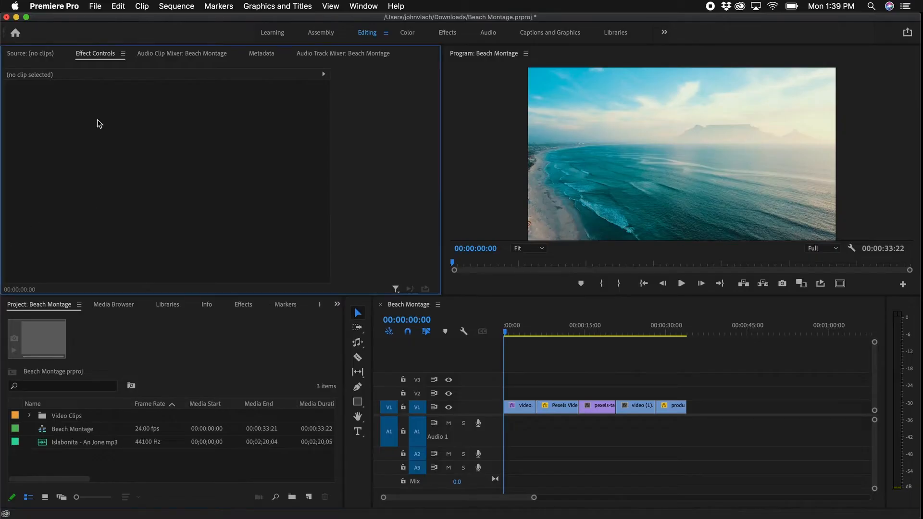
- Open the About Premiere Pro window to confirm version 22.2.0 (Build 128)
click(55, 7)
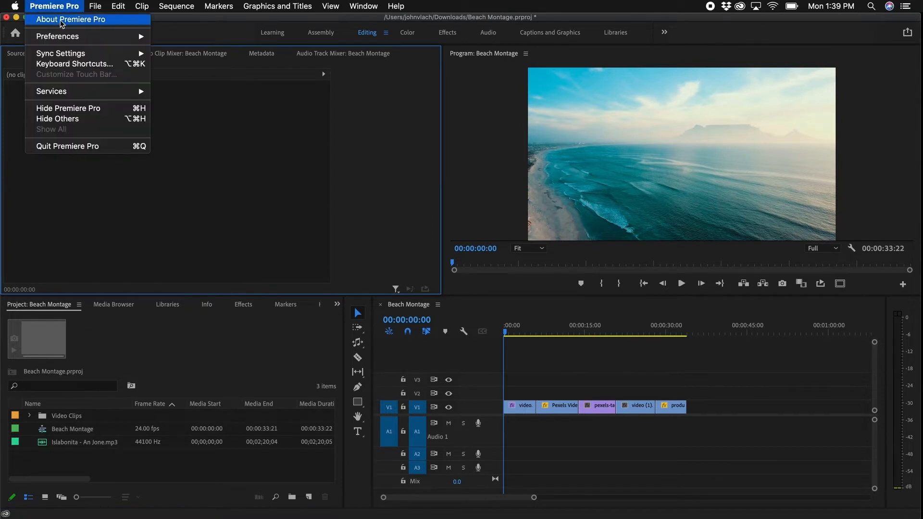
click(58, 19)
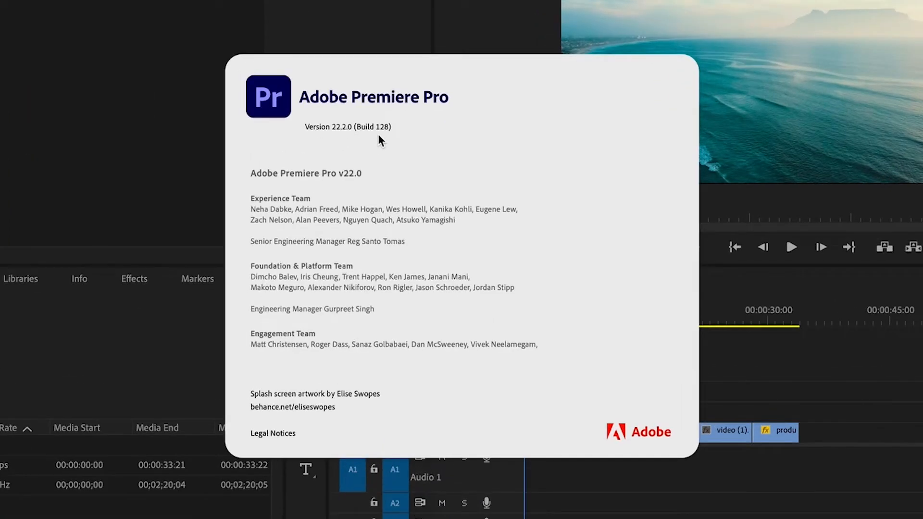
mouse_move(804, 136)
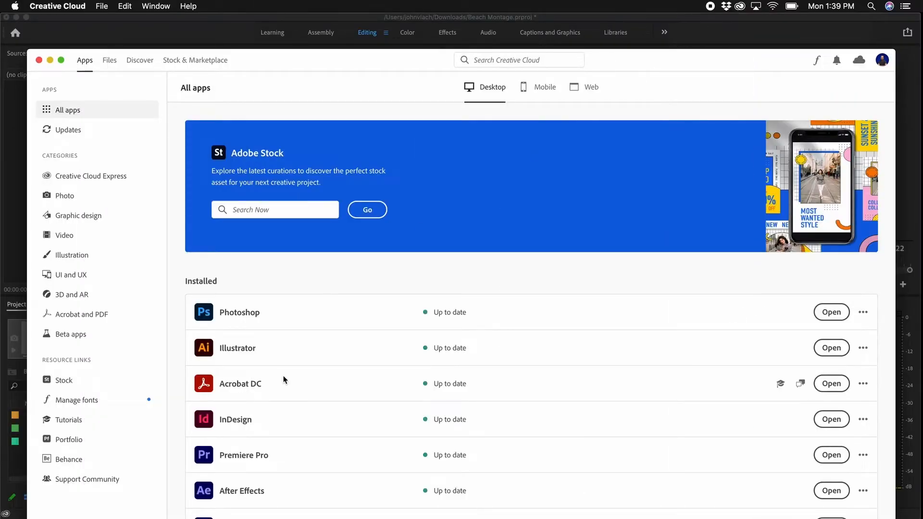
- Scroll the Creative Cloud installed apps list to confirm Premiere Pro is up to date
scroll(down, 3)
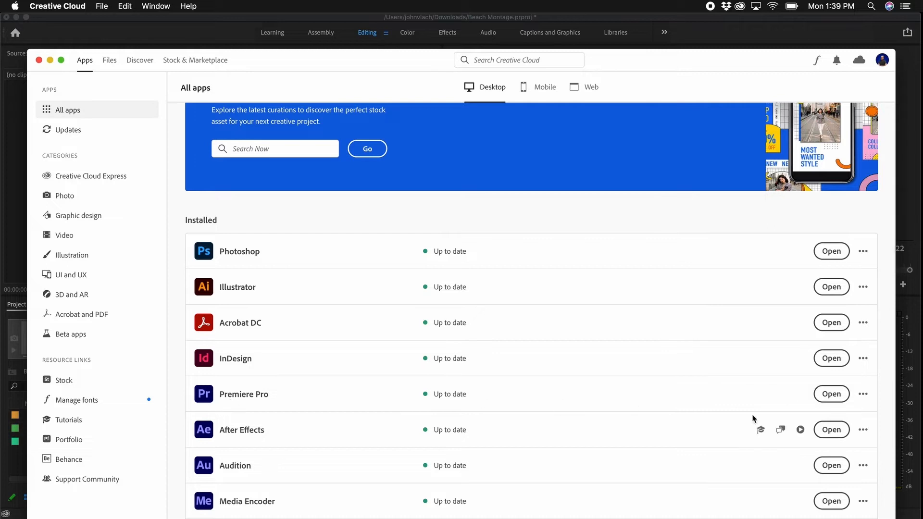
mouse_move(697, 391)
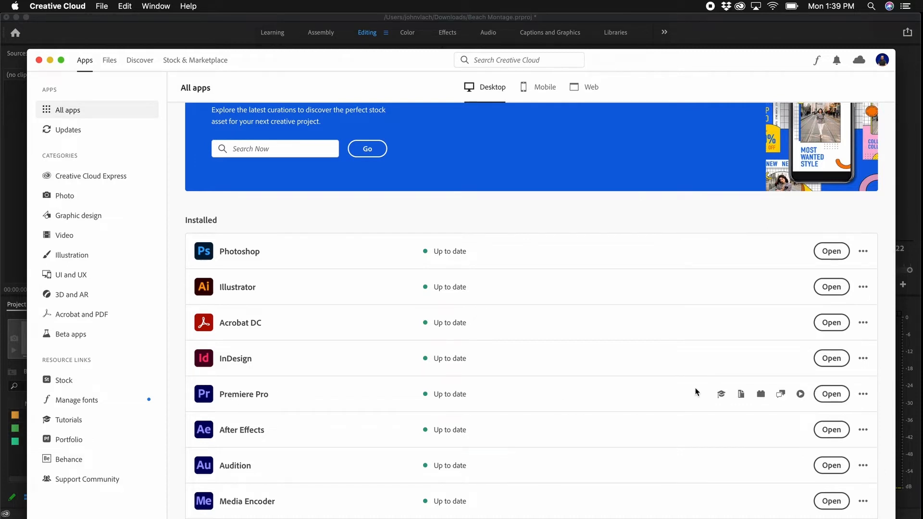
mouse_move(484, 399)
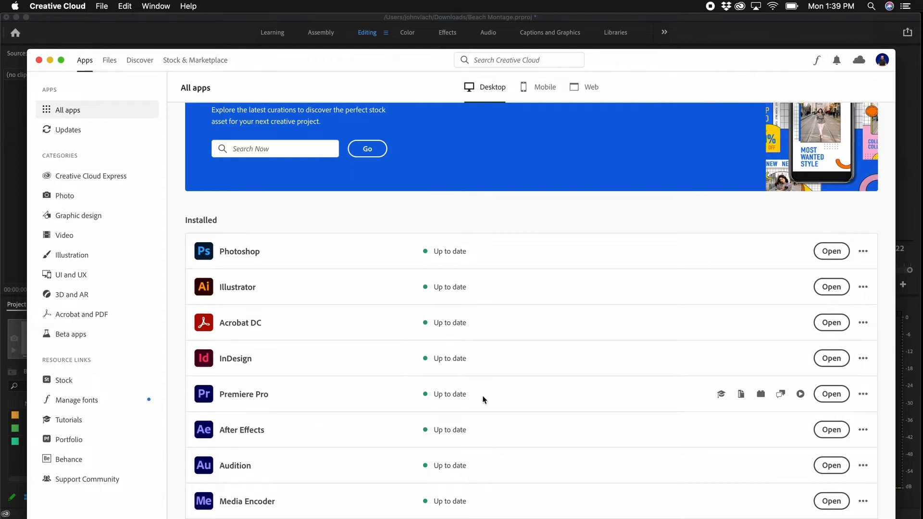
- Return to the Beach Montage project, scrub the timeline, and select Islabonita - An Jone.mp3
click(832, 394)
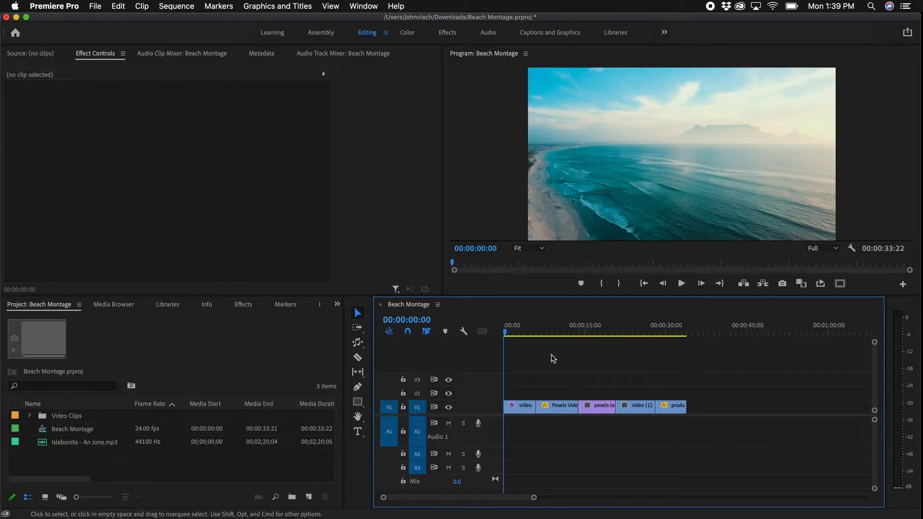
click(518, 332)
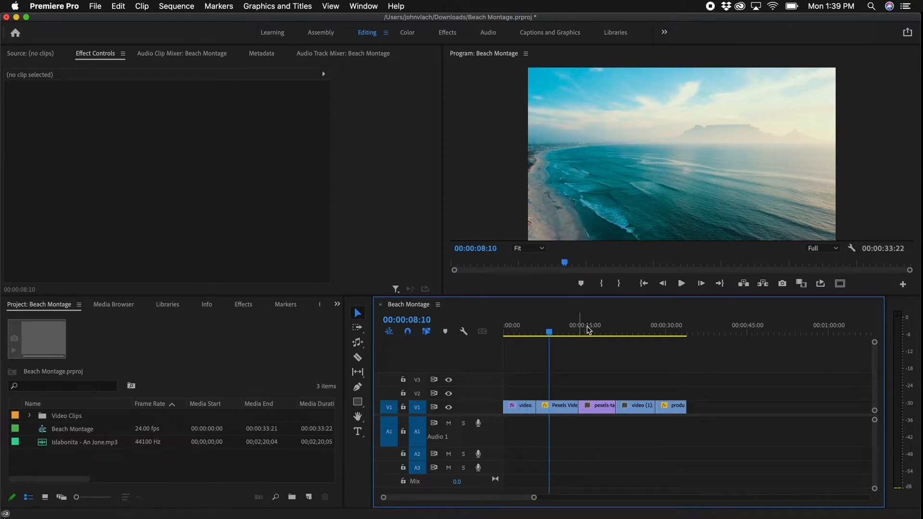
click(645, 332)
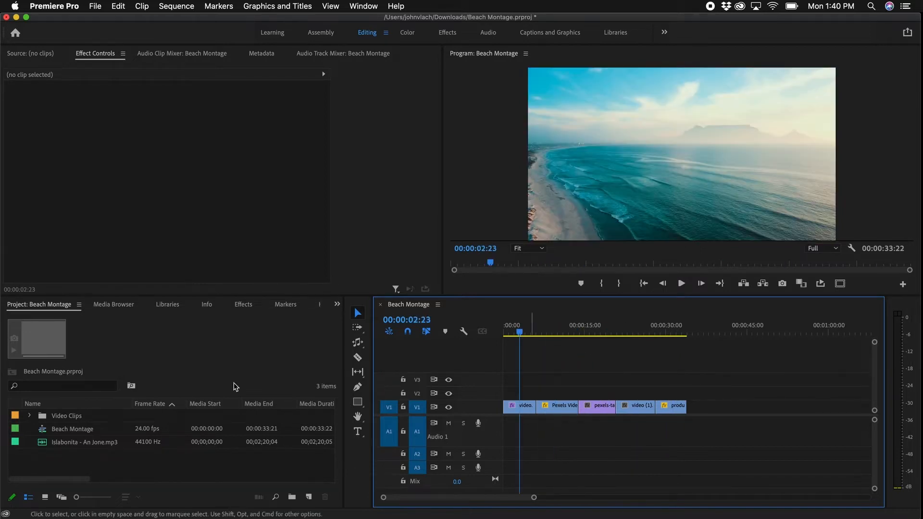
click(85, 442)
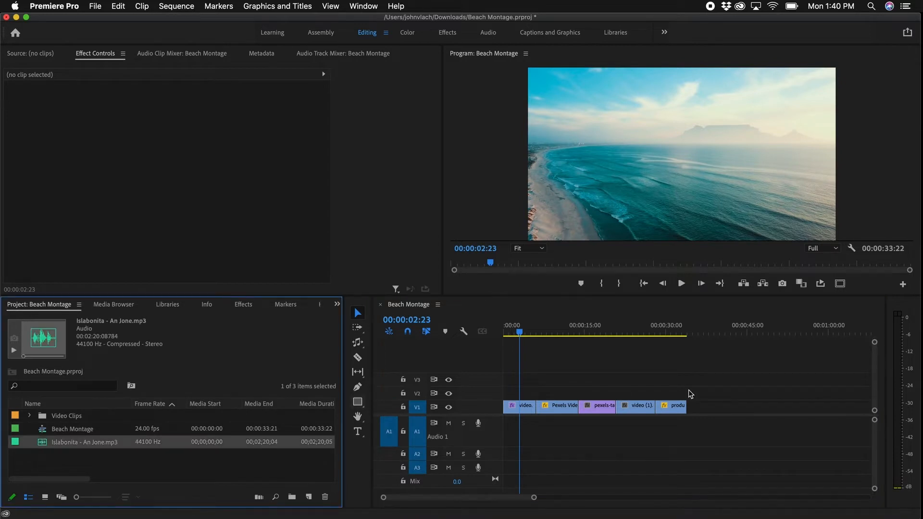
mouse_move(254, 390)
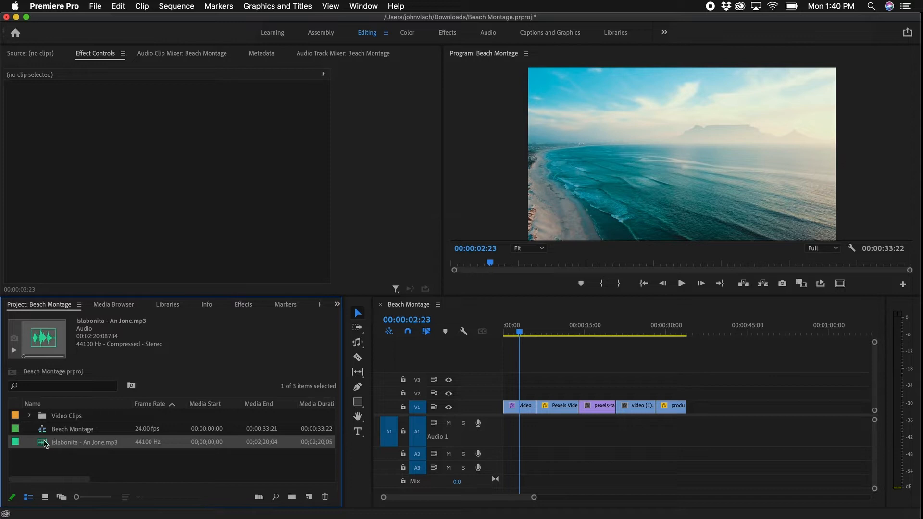
mouse_move(43, 445)
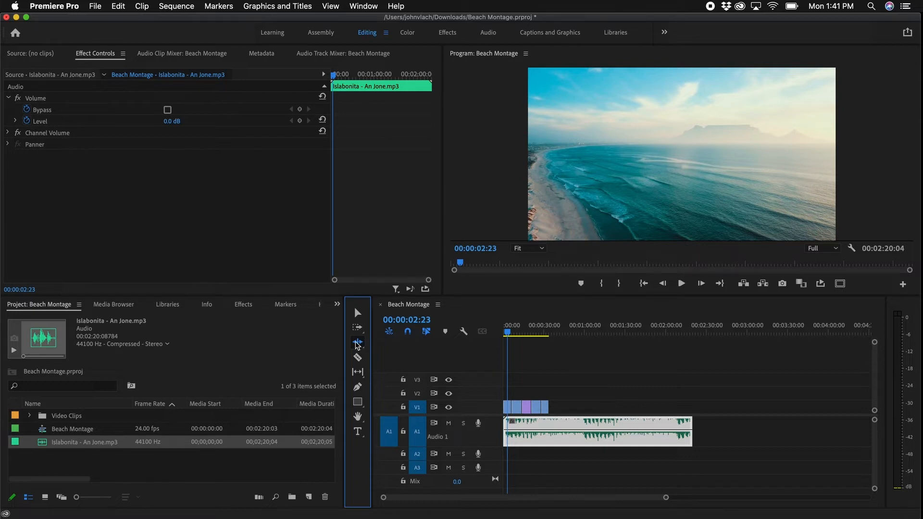
- Switch to the Remix Tool and drag the music clip's end edge to remix its length
click(358, 342)
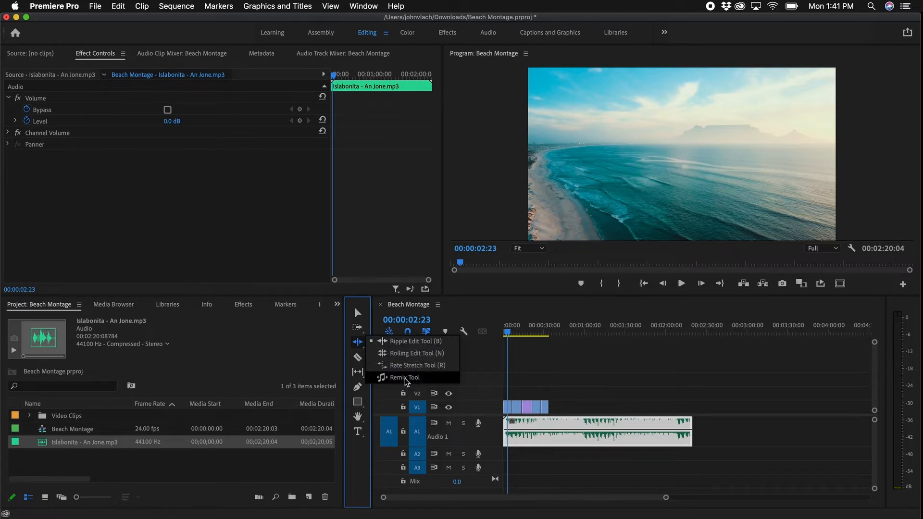
click(404, 378)
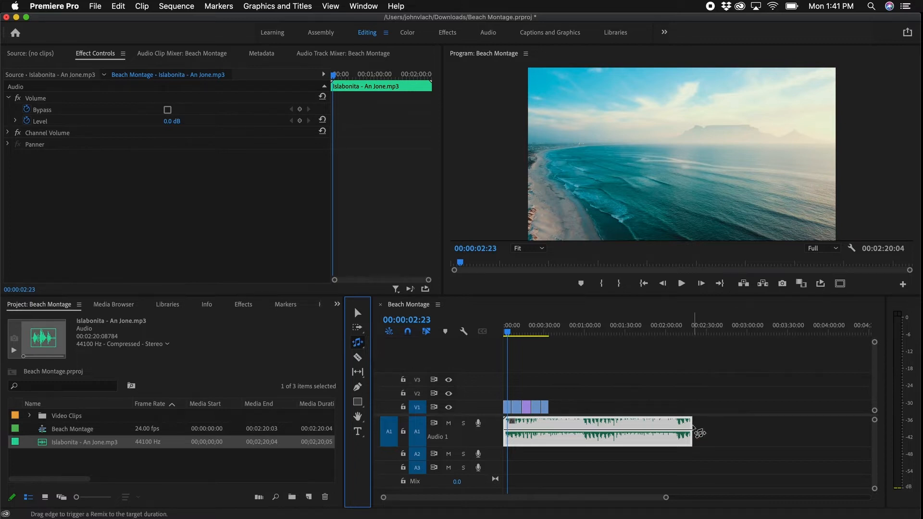
drag(692, 431, 609, 432)
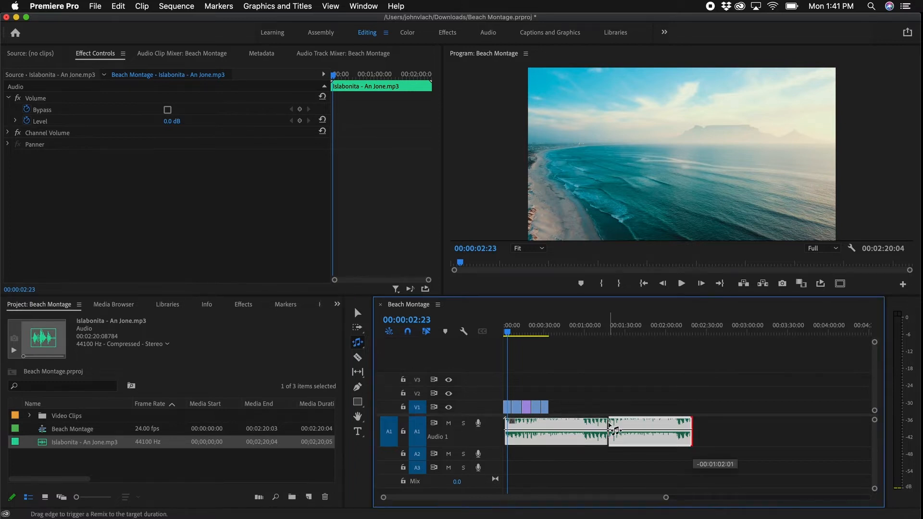
drag(609, 429, 759, 433)
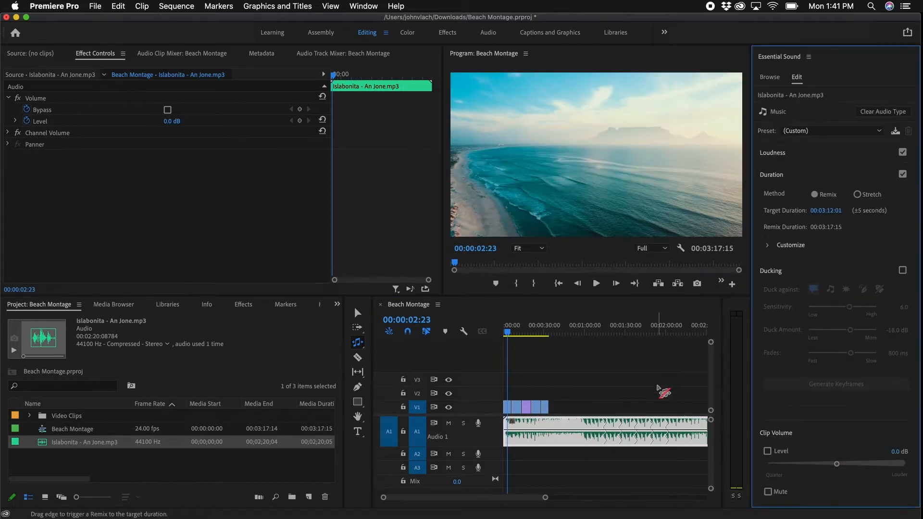
mouse_move(663, 364)
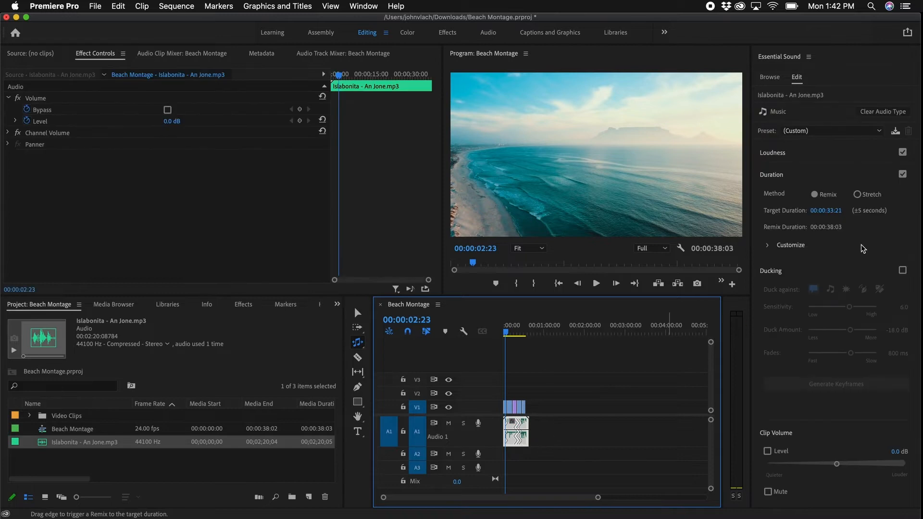
mouse_move(811, 312)
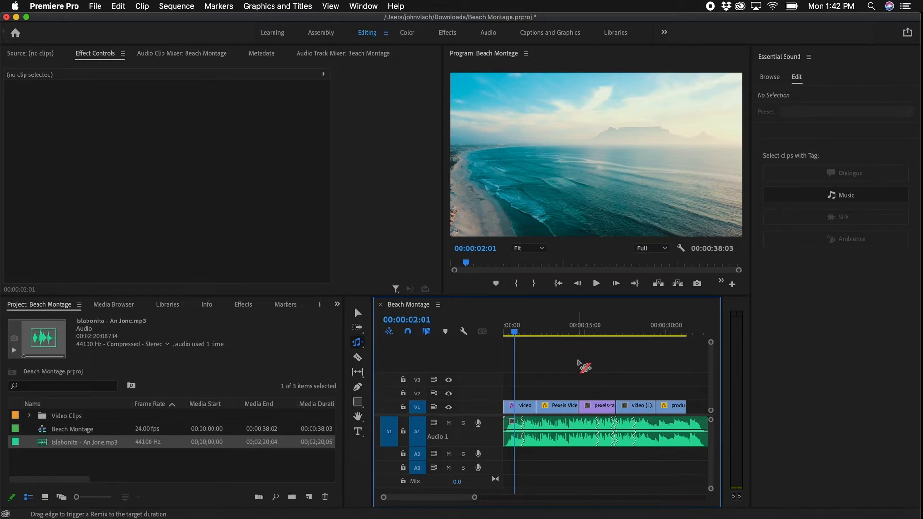
- Set the playhead mid-montage and remix the music to end with the clips at 00:00:34:23
click(596, 283)
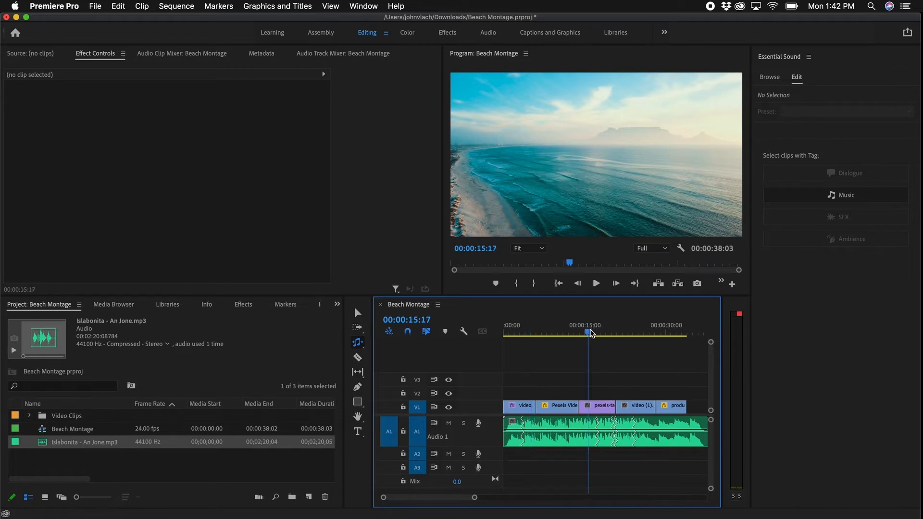
click(596, 283)
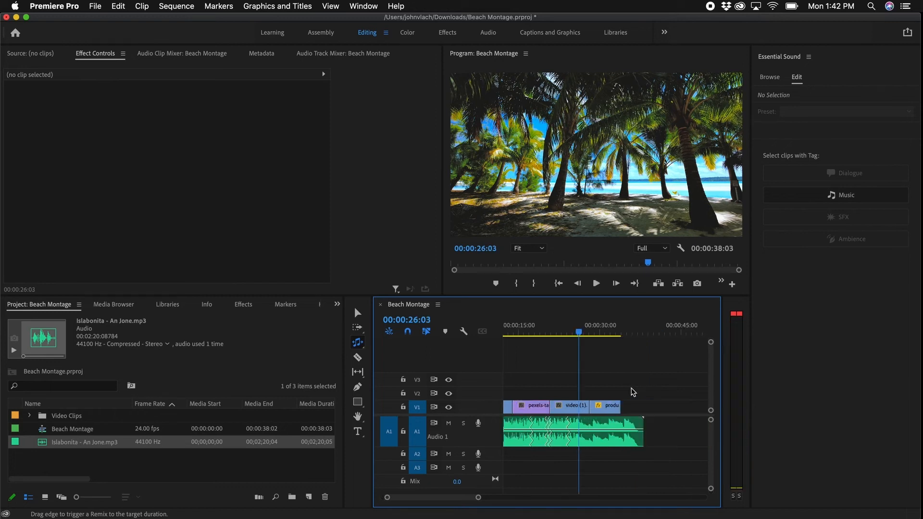
mouse_move(615, 445)
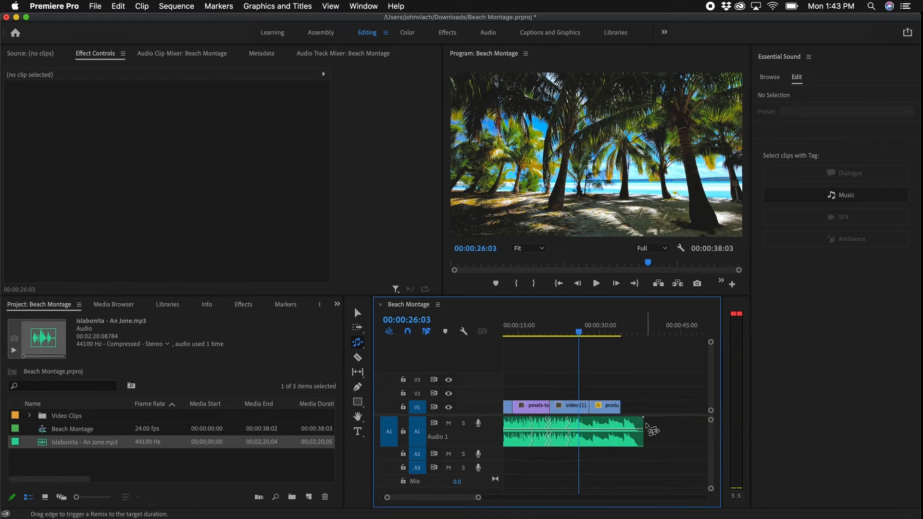
drag(642, 429, 604, 430)
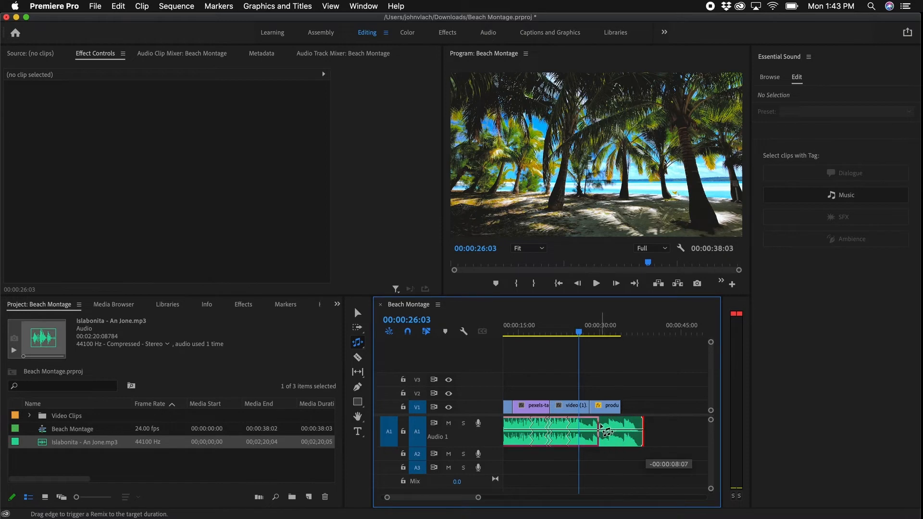
drag(639, 429, 624, 430)
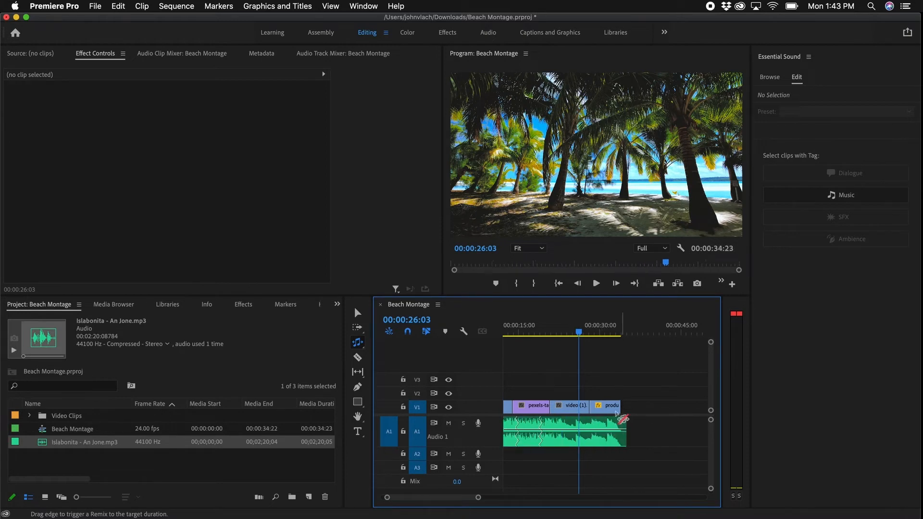
mouse_move(634, 428)
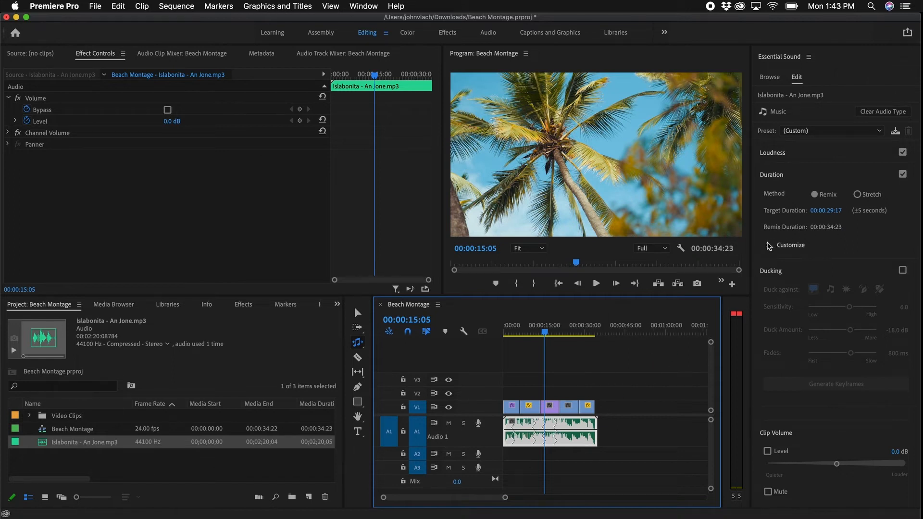
mouse_move(770, 248)
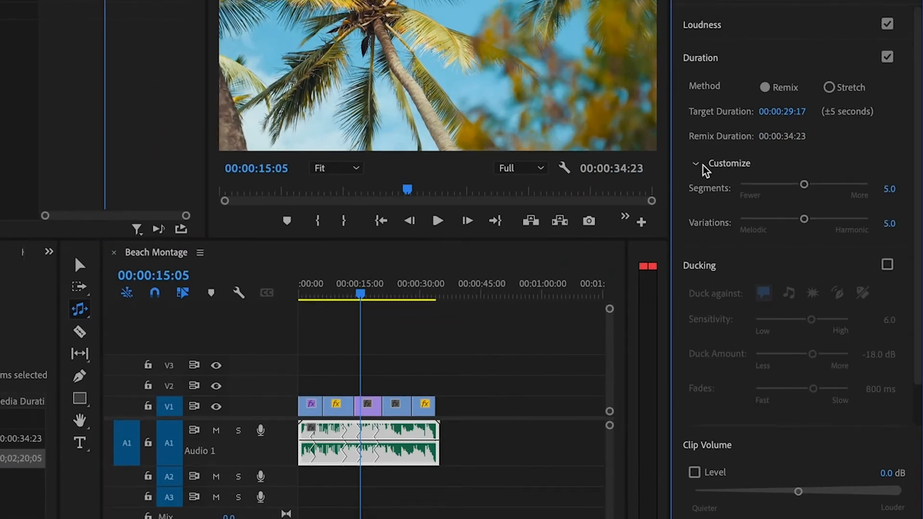
mouse_move(724, 206)
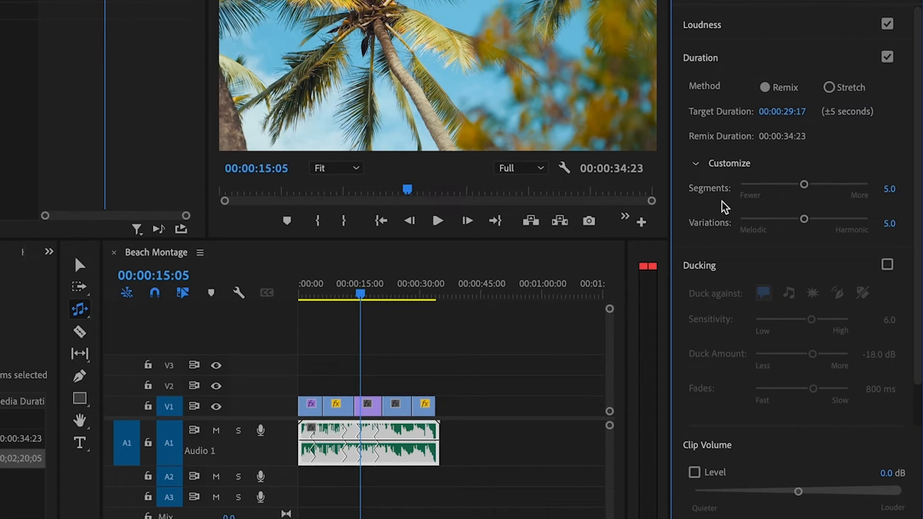
mouse_move(759, 243)
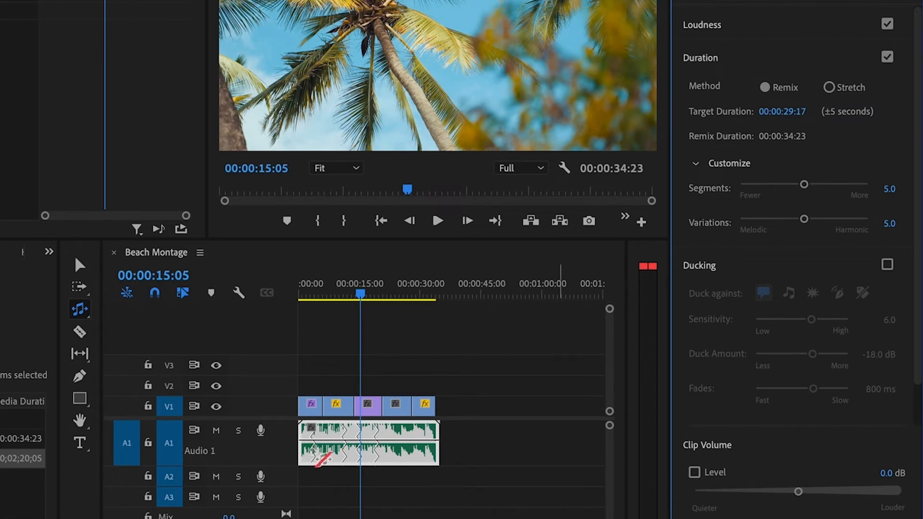
- Lower the remix Segments slider, then raise it to 9.8 for a 00:00:34:08 duration
drag(804, 184, 792, 184)
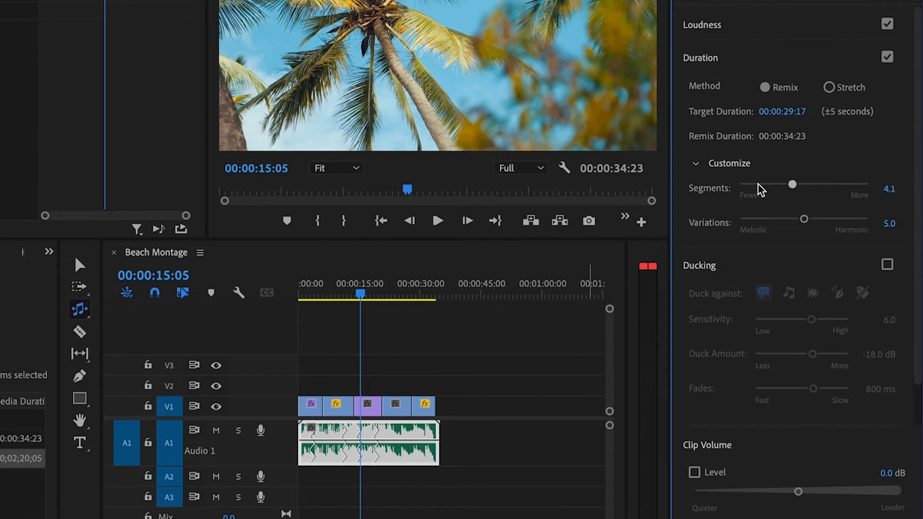
drag(792, 184, 756, 185)
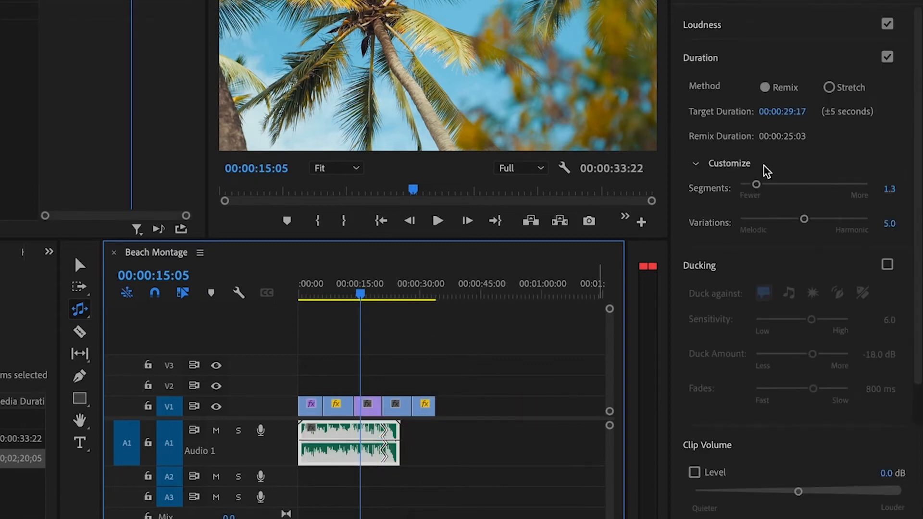
drag(750, 184, 866, 184)
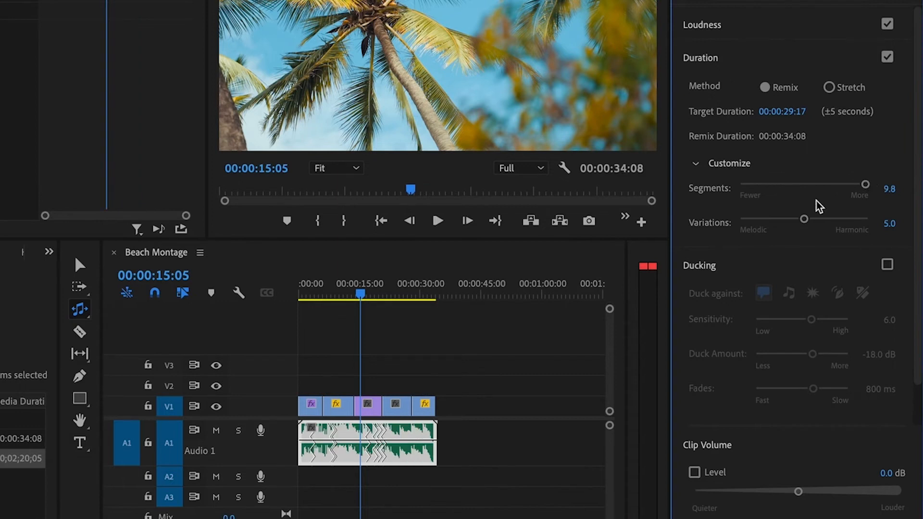
mouse_move(415, 388)
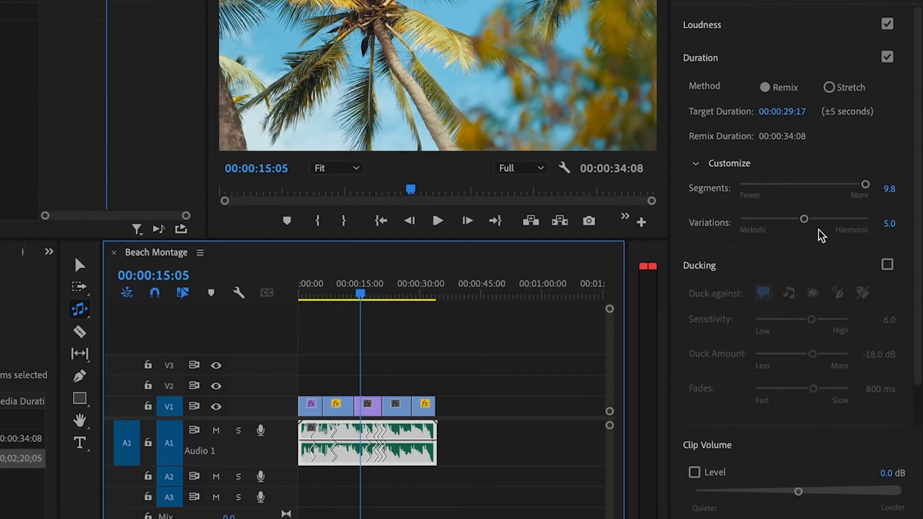
mouse_move(909, 263)
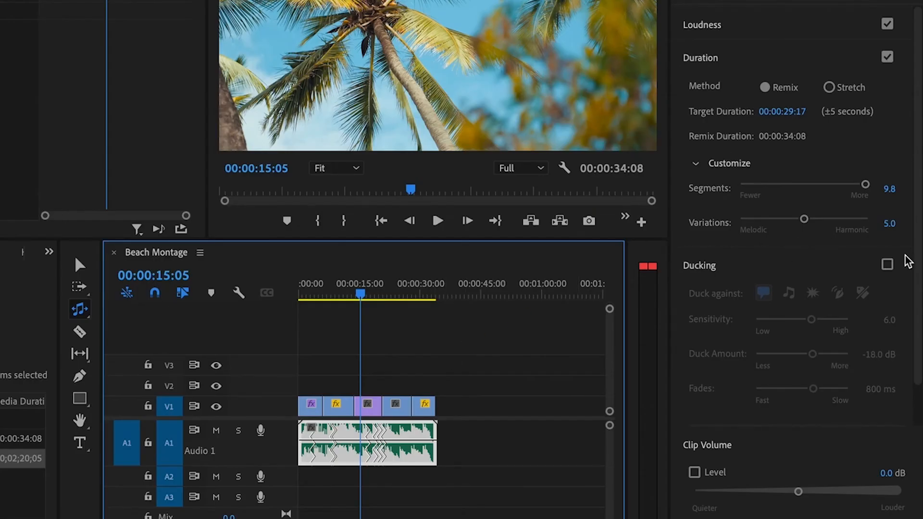
mouse_move(800, 222)
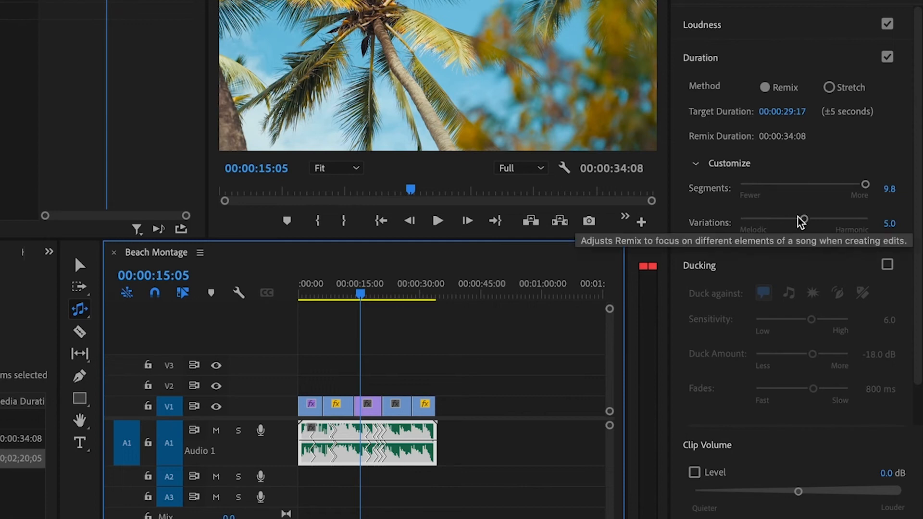
- Sweep the remix Variations slider between Harmonic and Melodic, settling at 1.7
drag(800, 220, 818, 220)
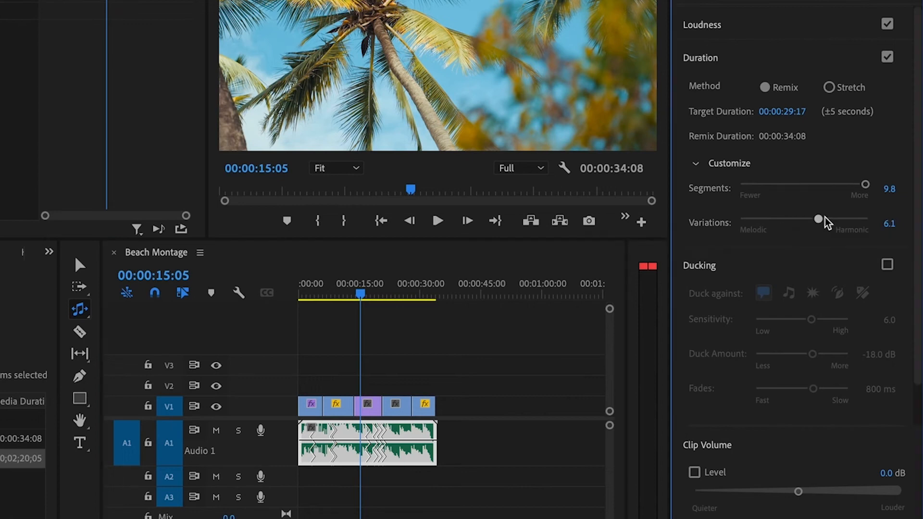
drag(818, 219, 851, 219)
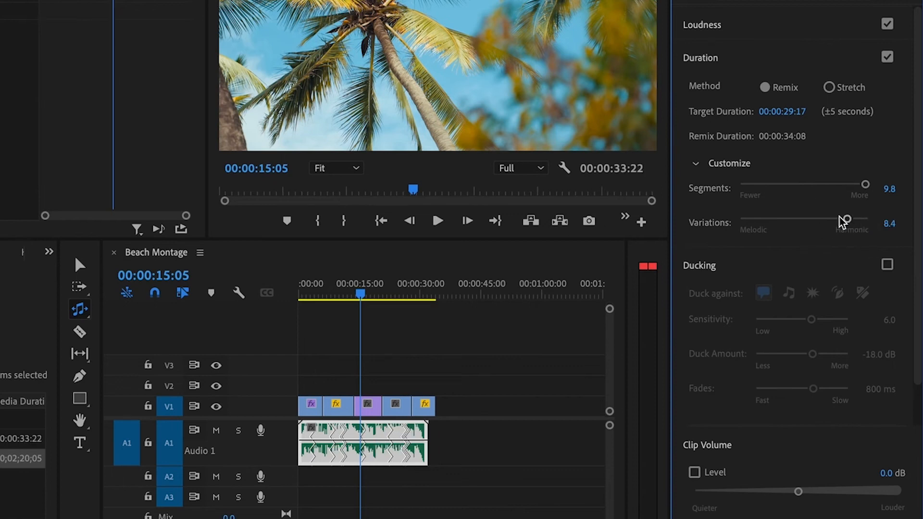
drag(842, 223, 799, 223)
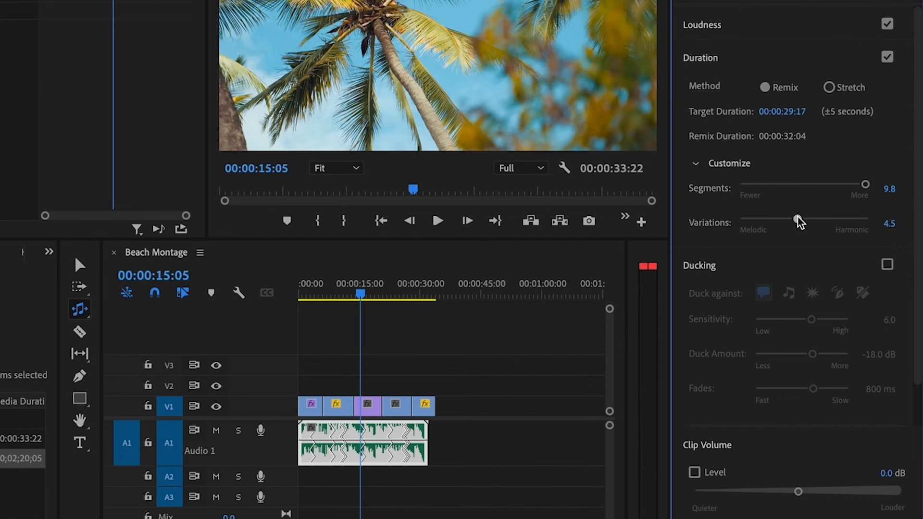
drag(796, 220, 765, 219)
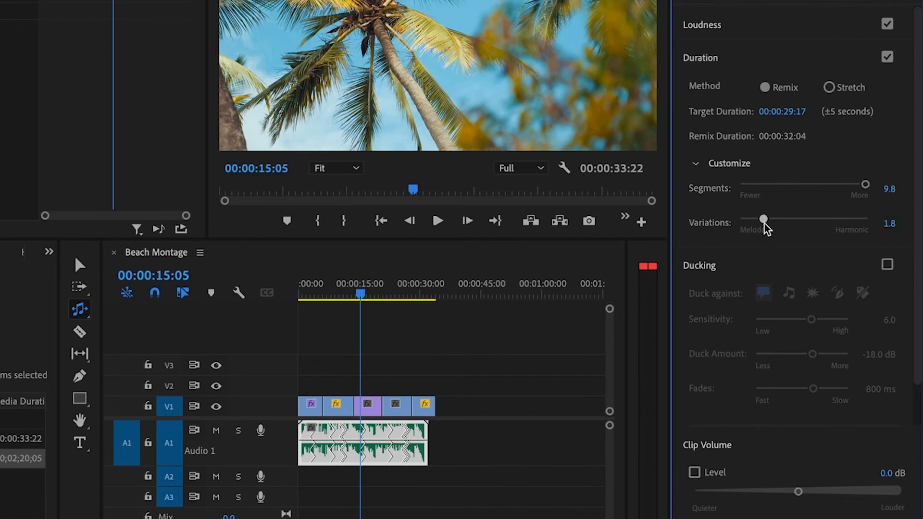
drag(763, 220, 767, 222)
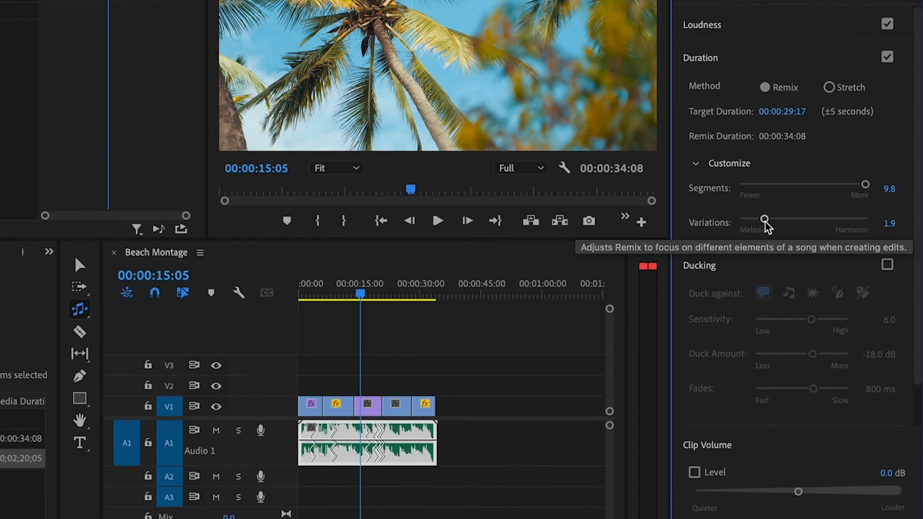
drag(765, 219, 804, 219)
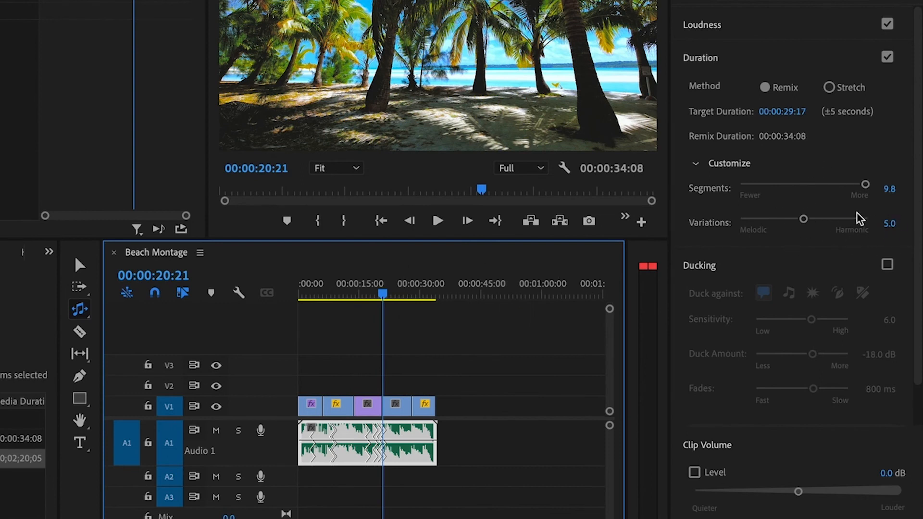
mouse_move(768, 228)
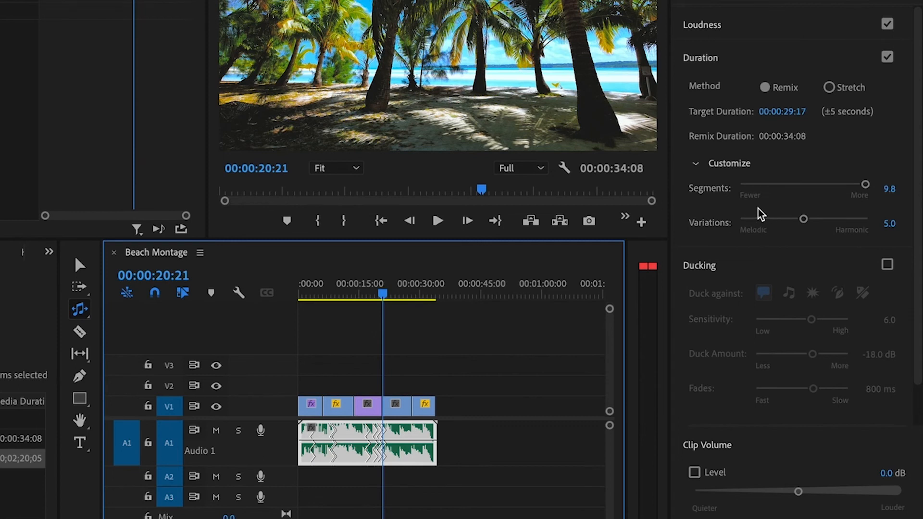
mouse_move(803, 223)
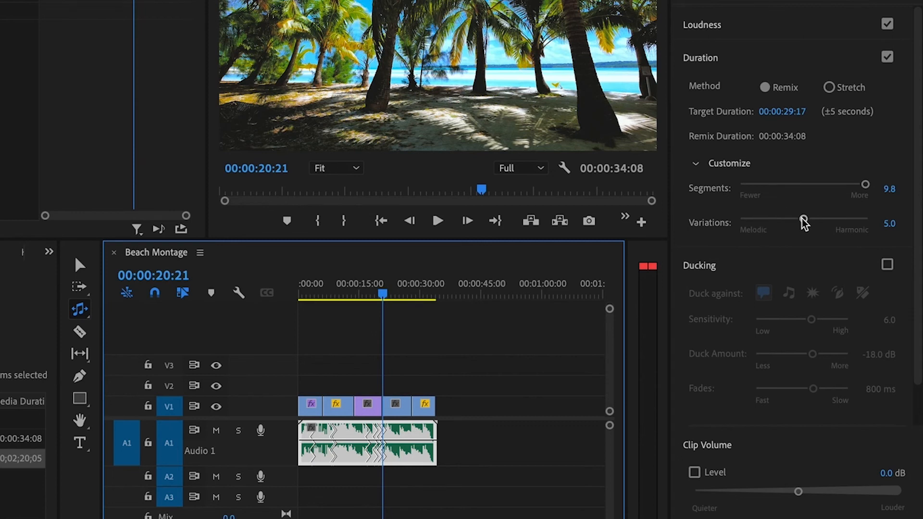
drag(803, 222, 868, 218)
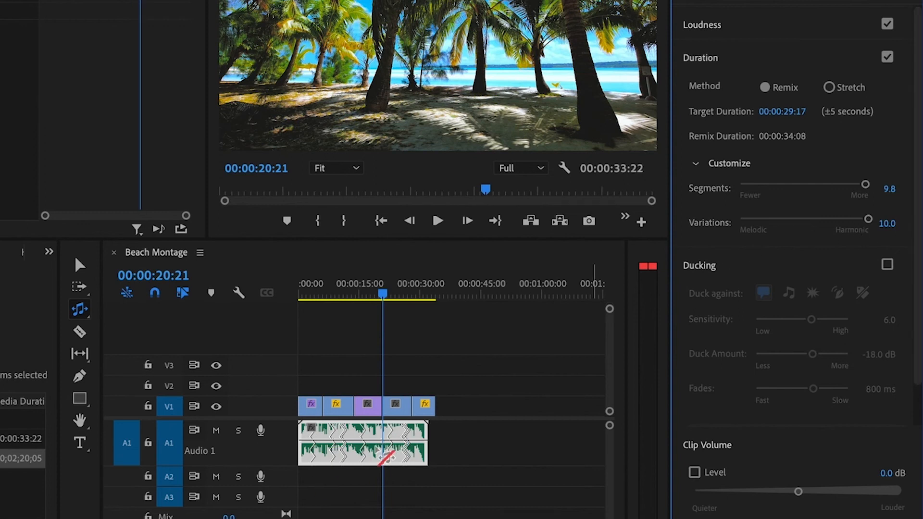
drag(871, 220, 862, 220)
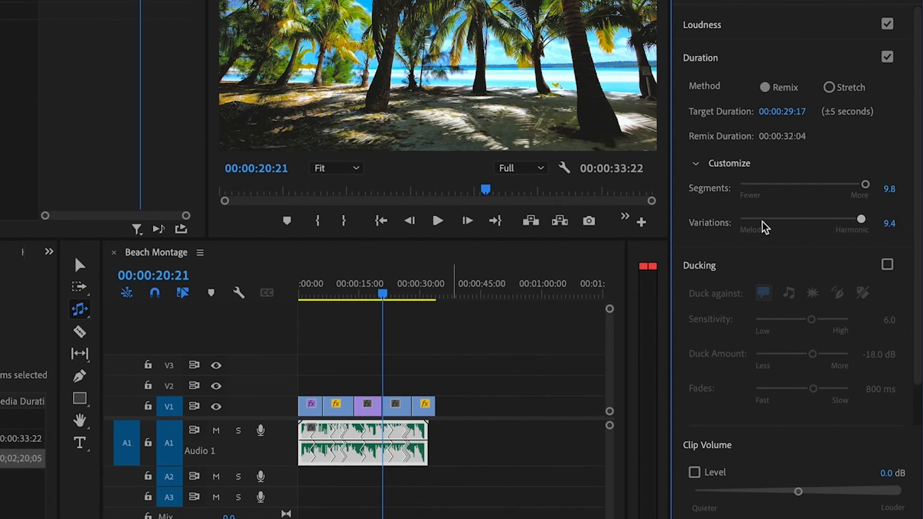
drag(860, 218, 763, 218)
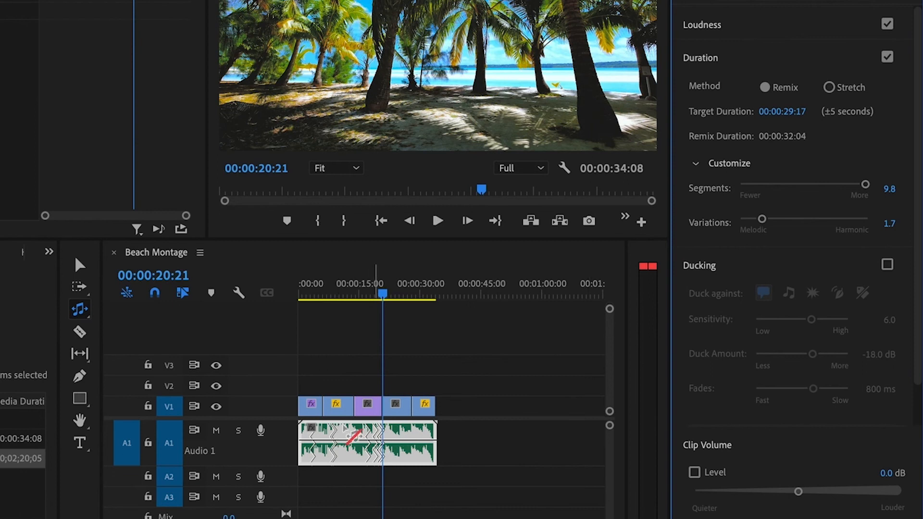